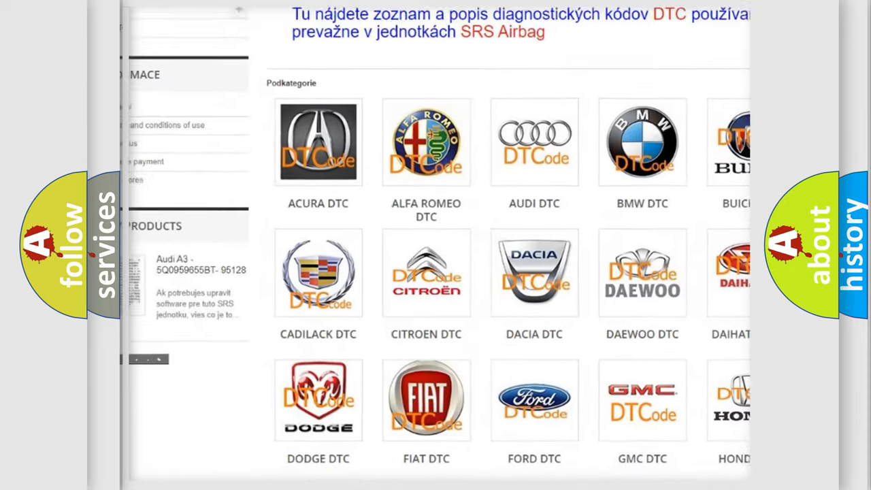
pyautogui.scroll(-3)
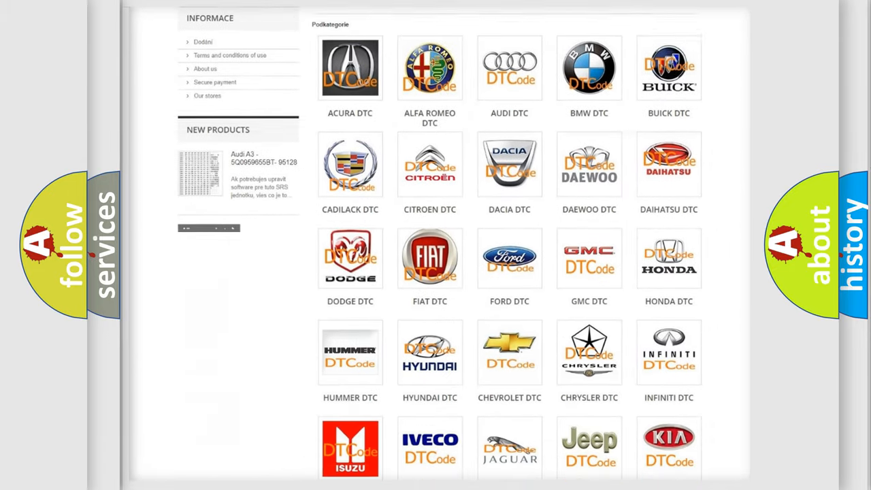
pyautogui.scroll(-3)
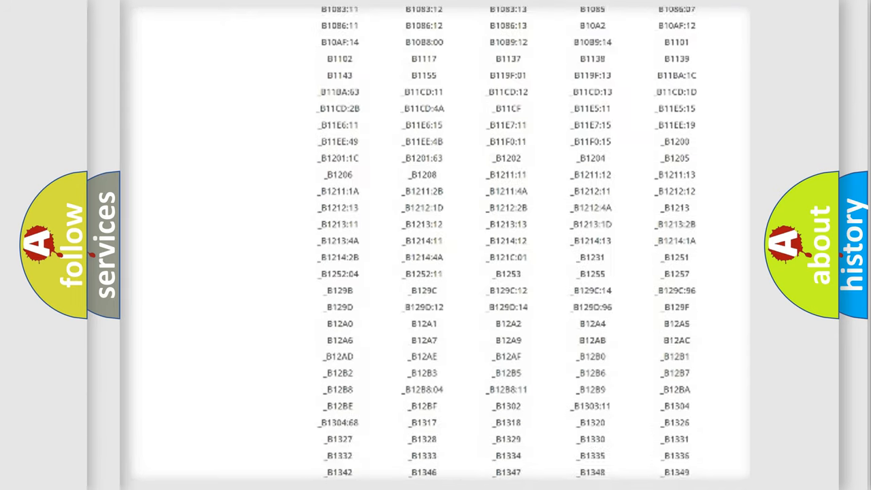
pyautogui.scroll(-3)
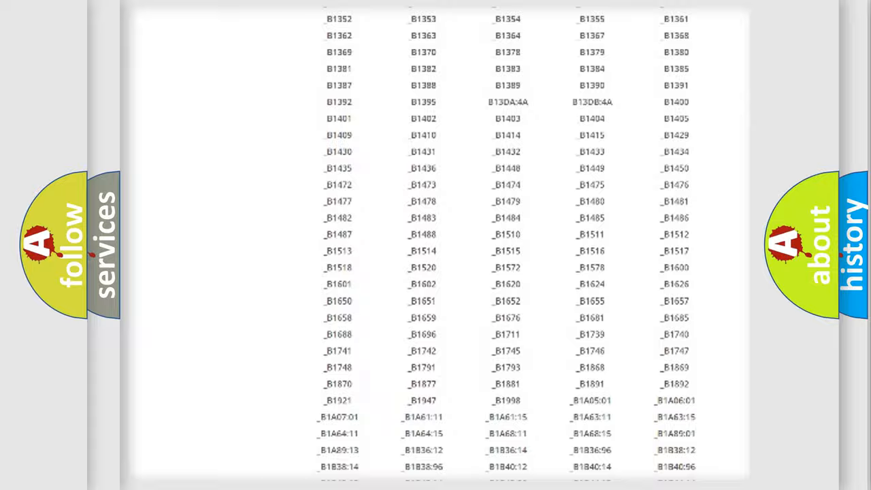